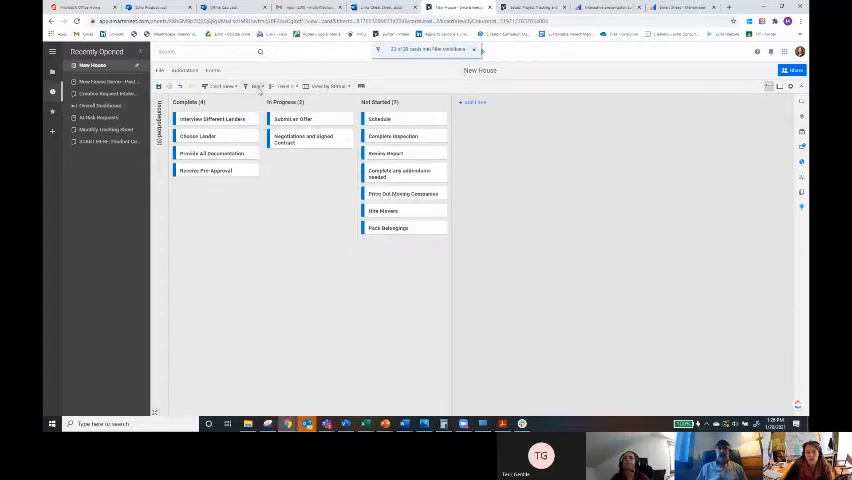
- Open the shared 'Buy' filter on the New House card view for editing
click(258, 86)
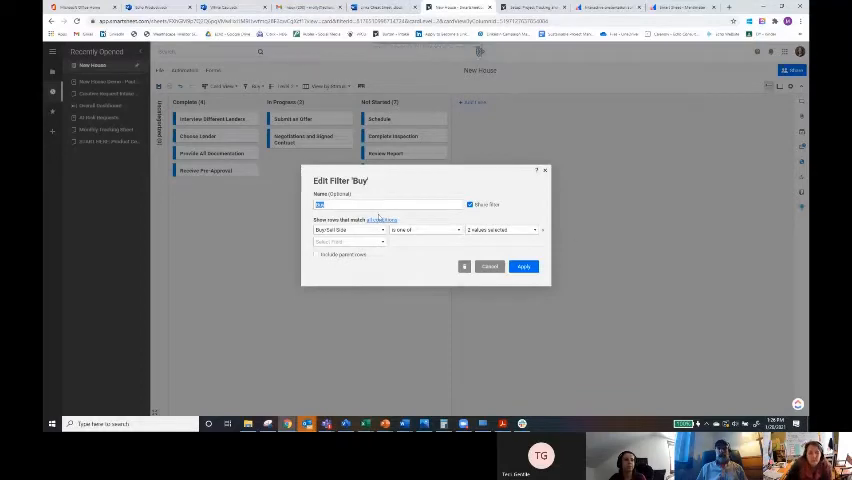
mouse_move(466, 190)
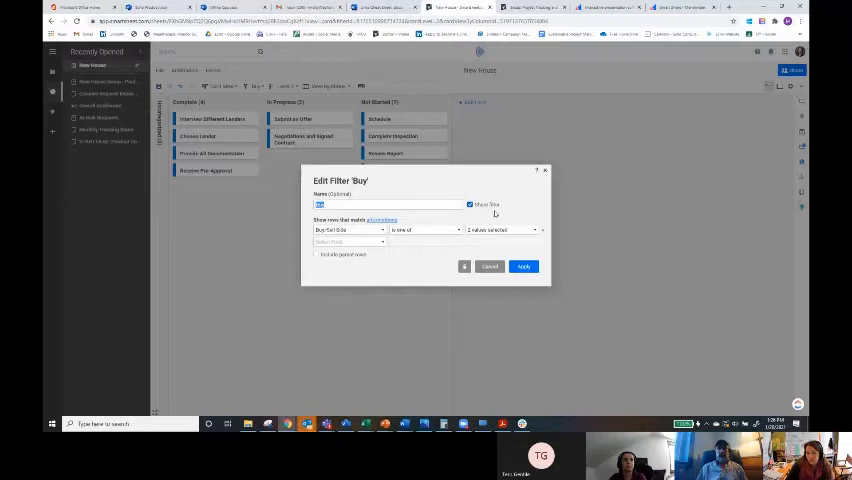
mouse_move(490, 225)
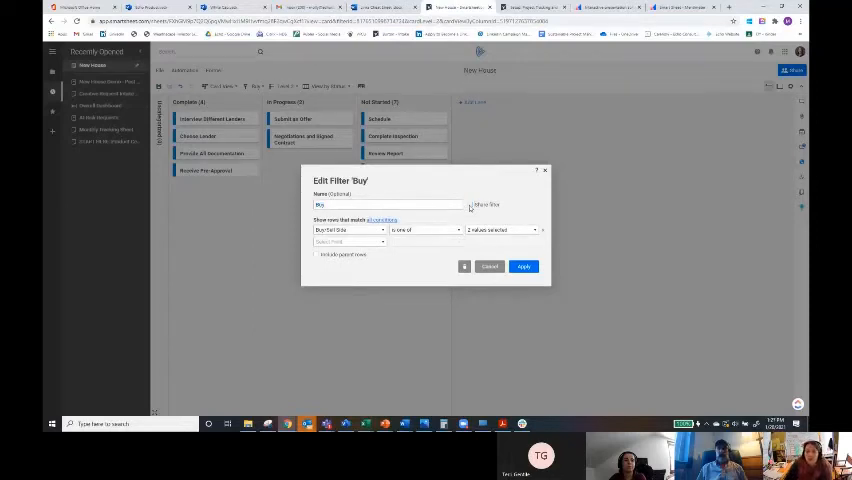
mouse_move(510, 216)
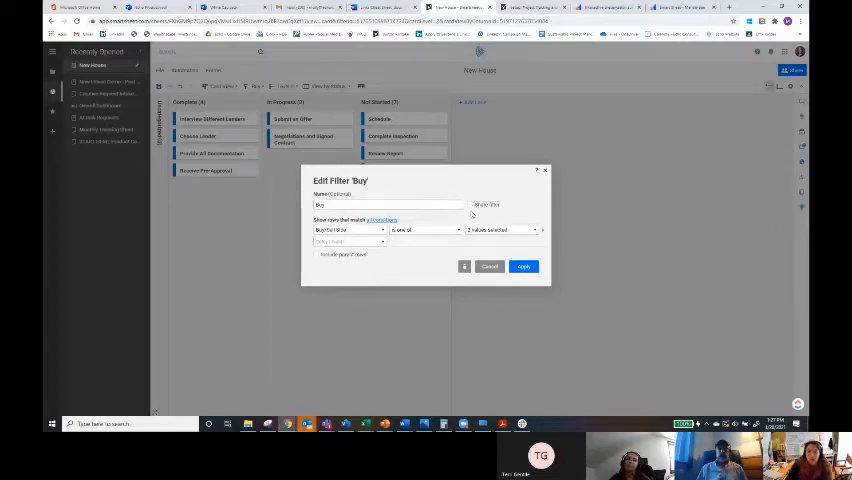
click(471, 205)
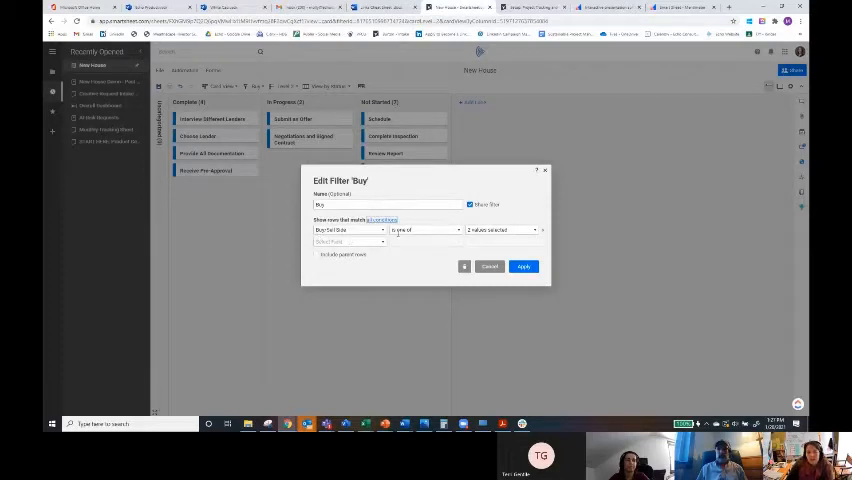
- Set the 'Buy' filter condition to Buy/Sell Side is Buy only, and apply it
click(348, 230)
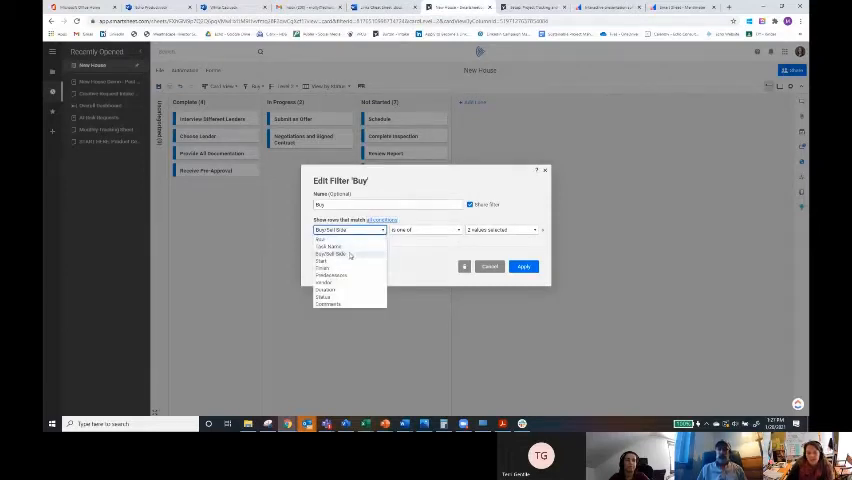
click(348, 241)
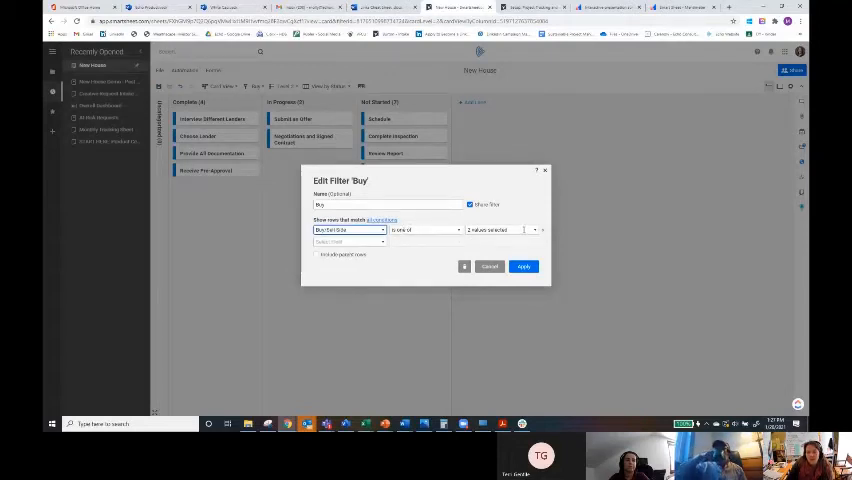
click(502, 229)
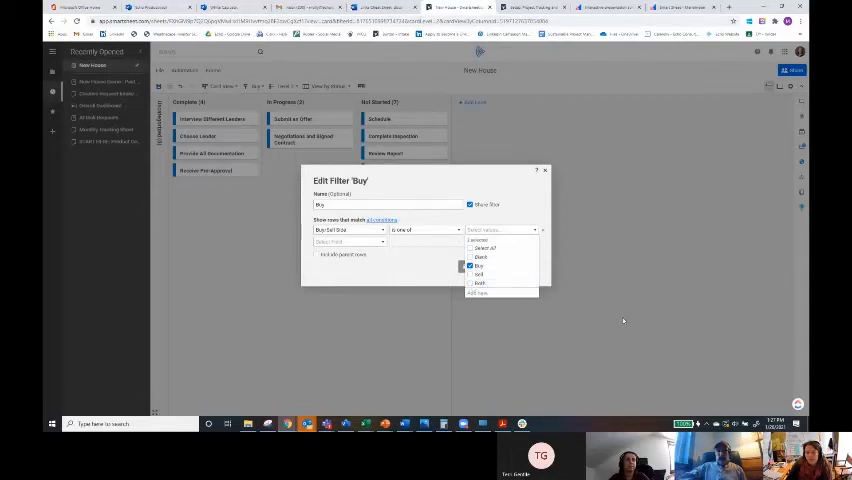
click(477, 264)
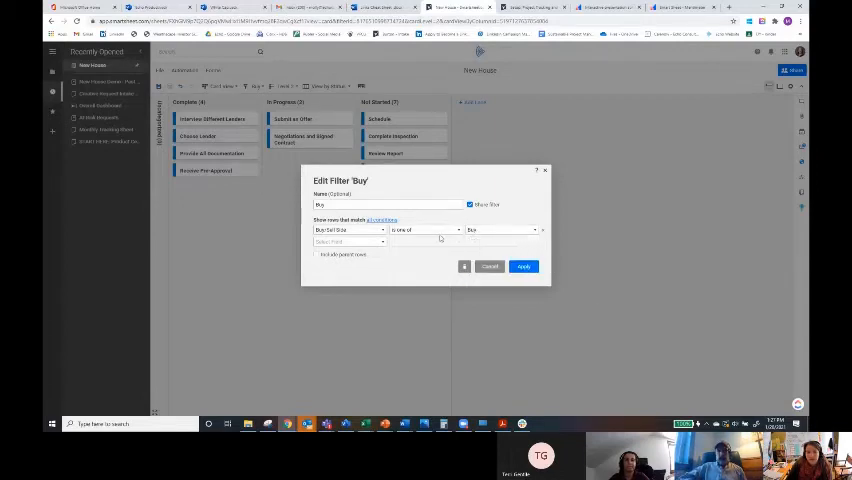
click(348, 242)
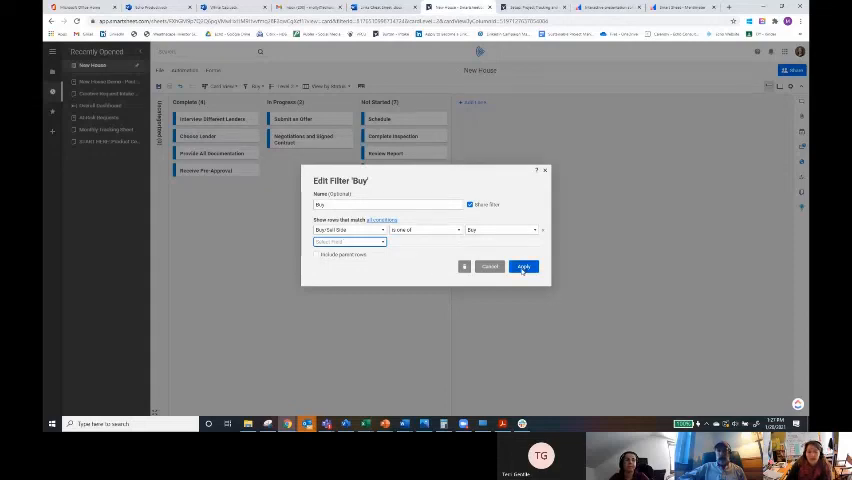
click(522, 266)
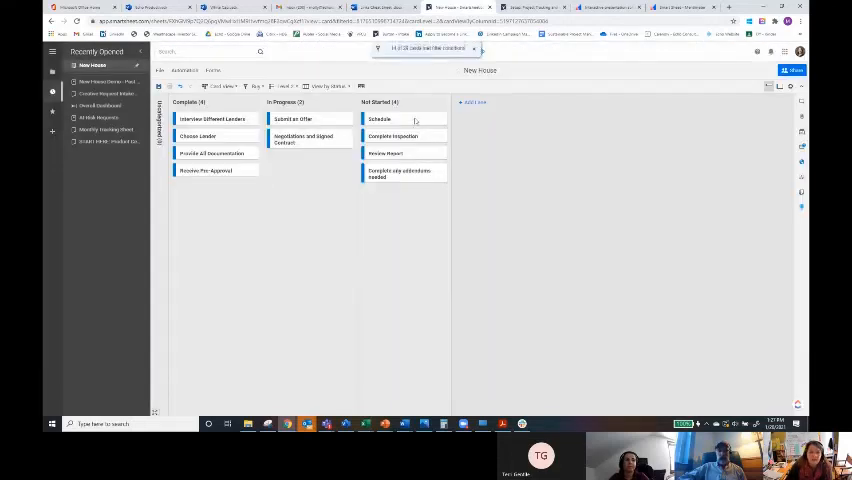